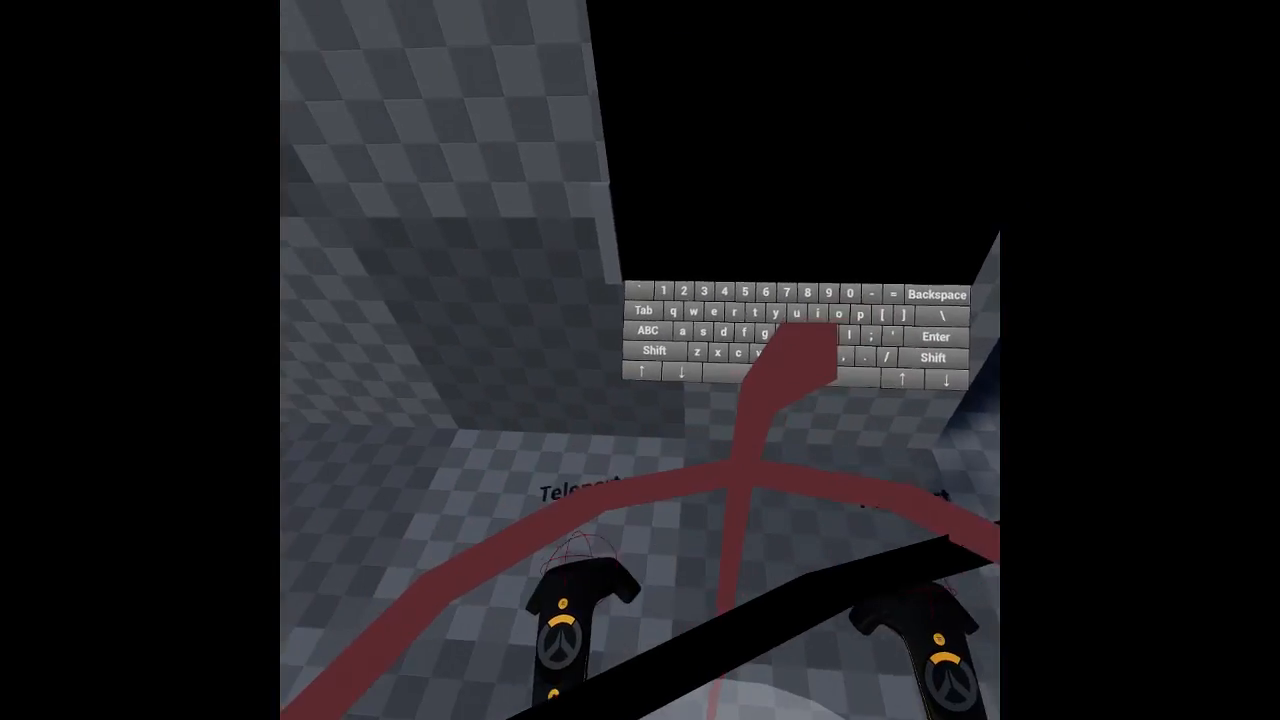
{"action": "mouse_move", "coordinate": [640, 360]}
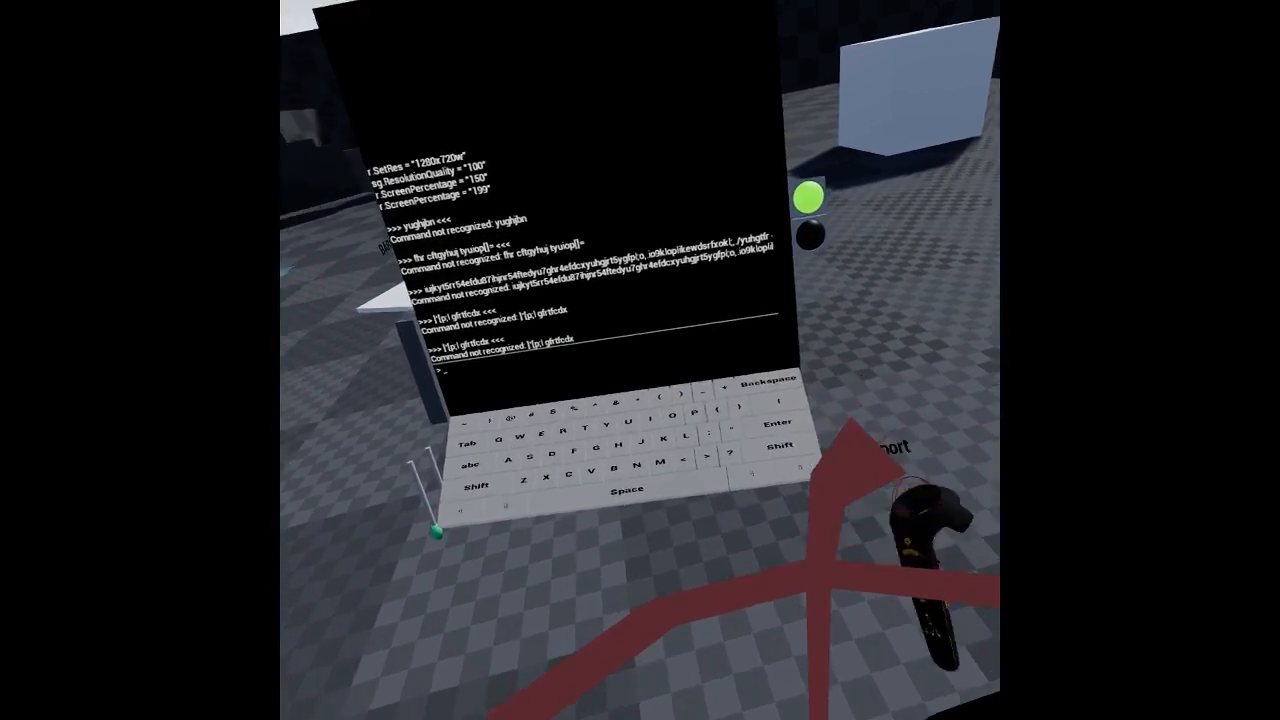
{"action": "mouse_move", "coordinate": [640, 360]}
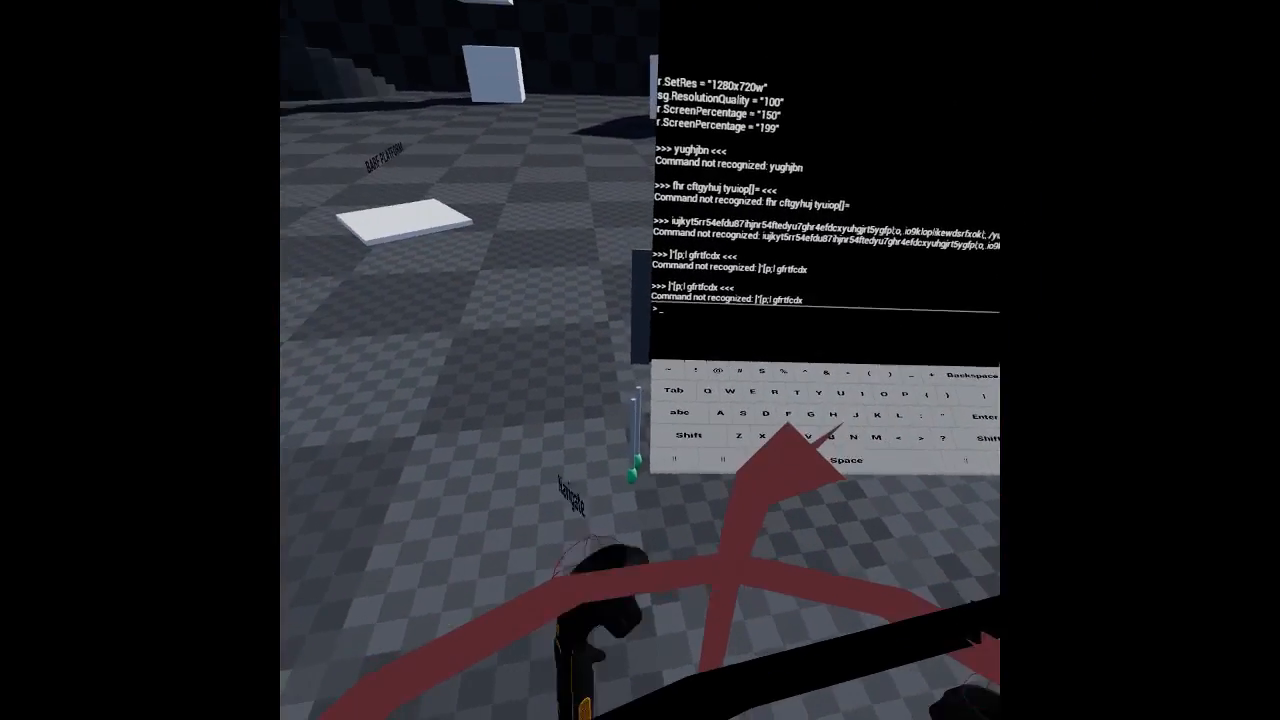
{"action": "mouse_move", "coordinate": [640, 360]}
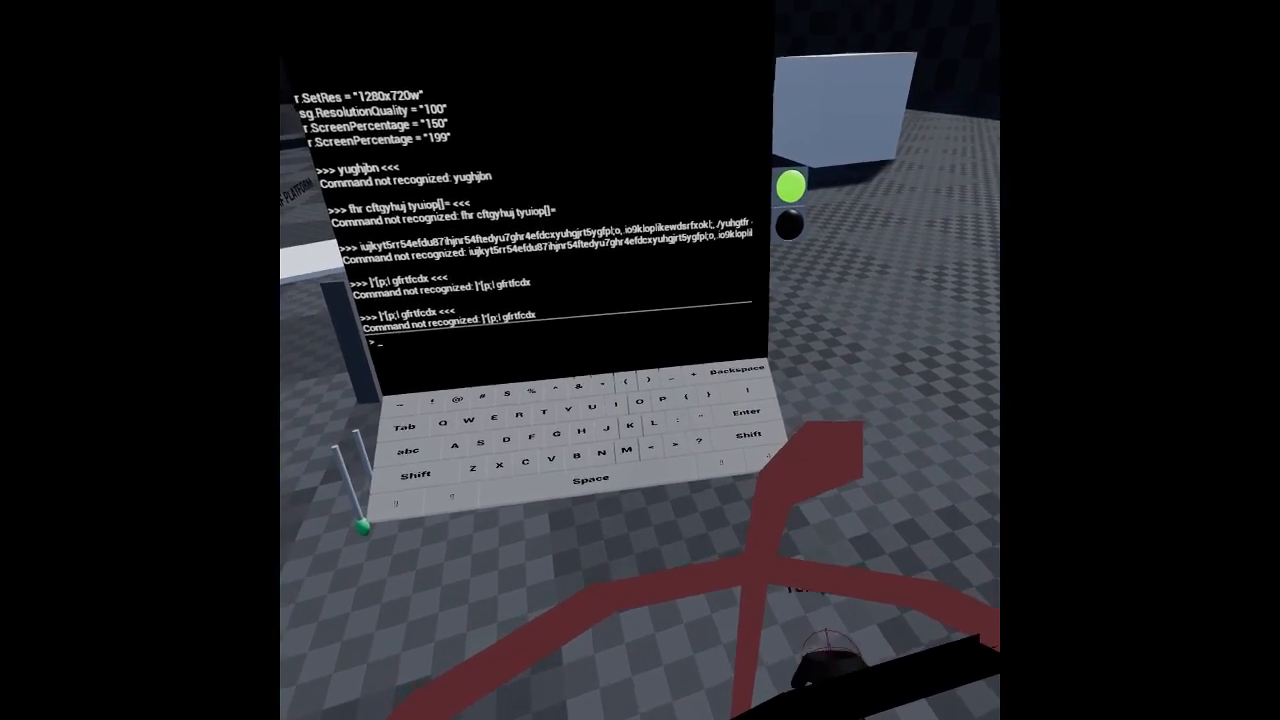
{"action": "mouse_move", "coordinate": [640, 360]}
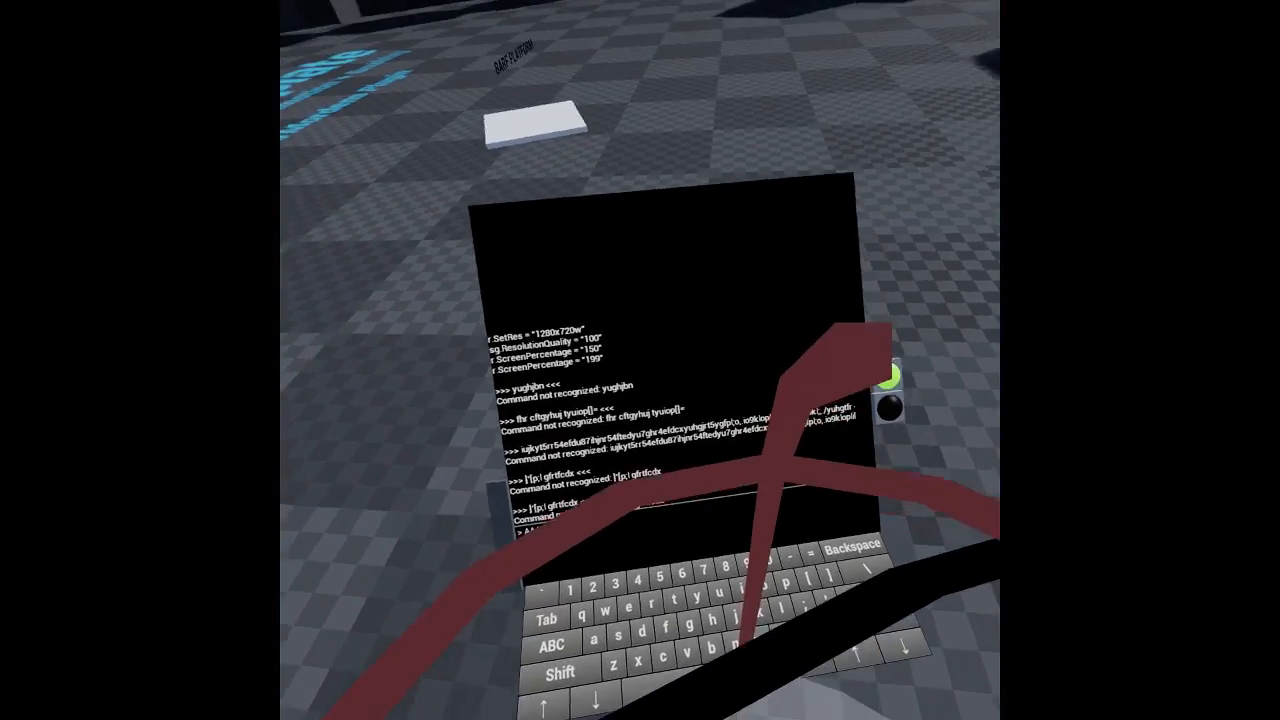
{"action": "mouse_move", "coordinate": [640, 360]}
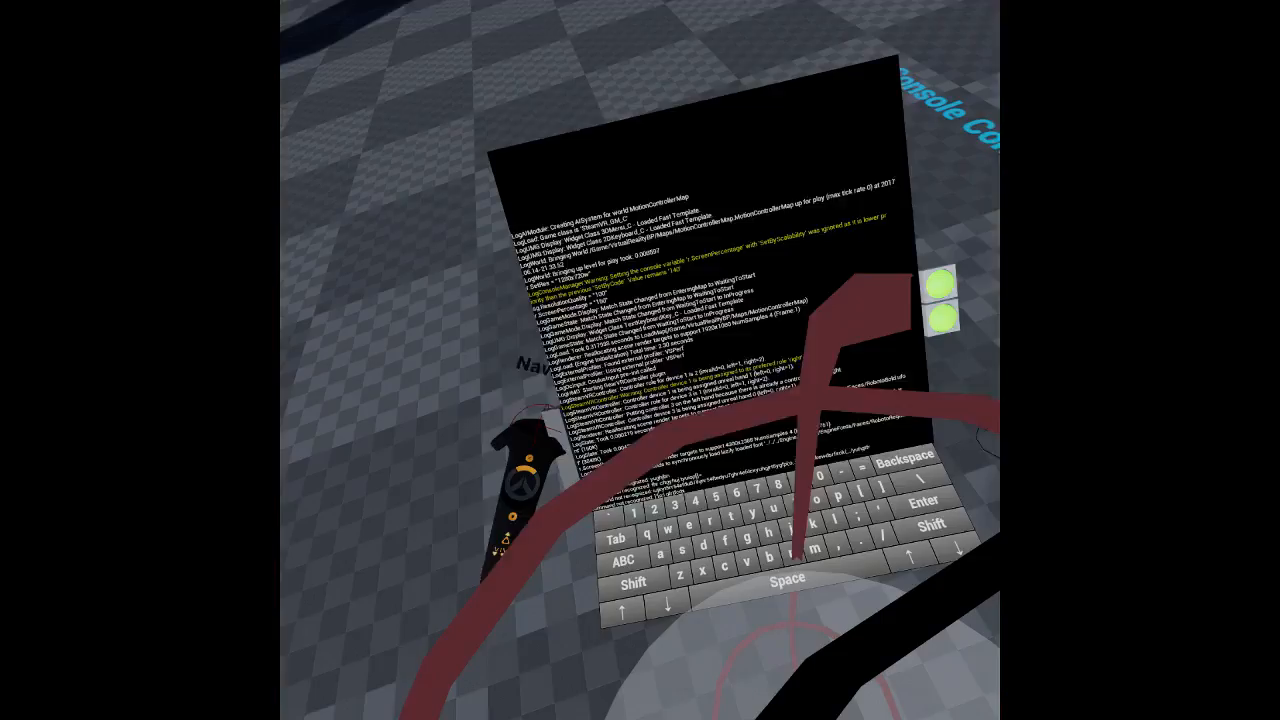
{"action": "mouse_move", "coordinate": [640, 360]}
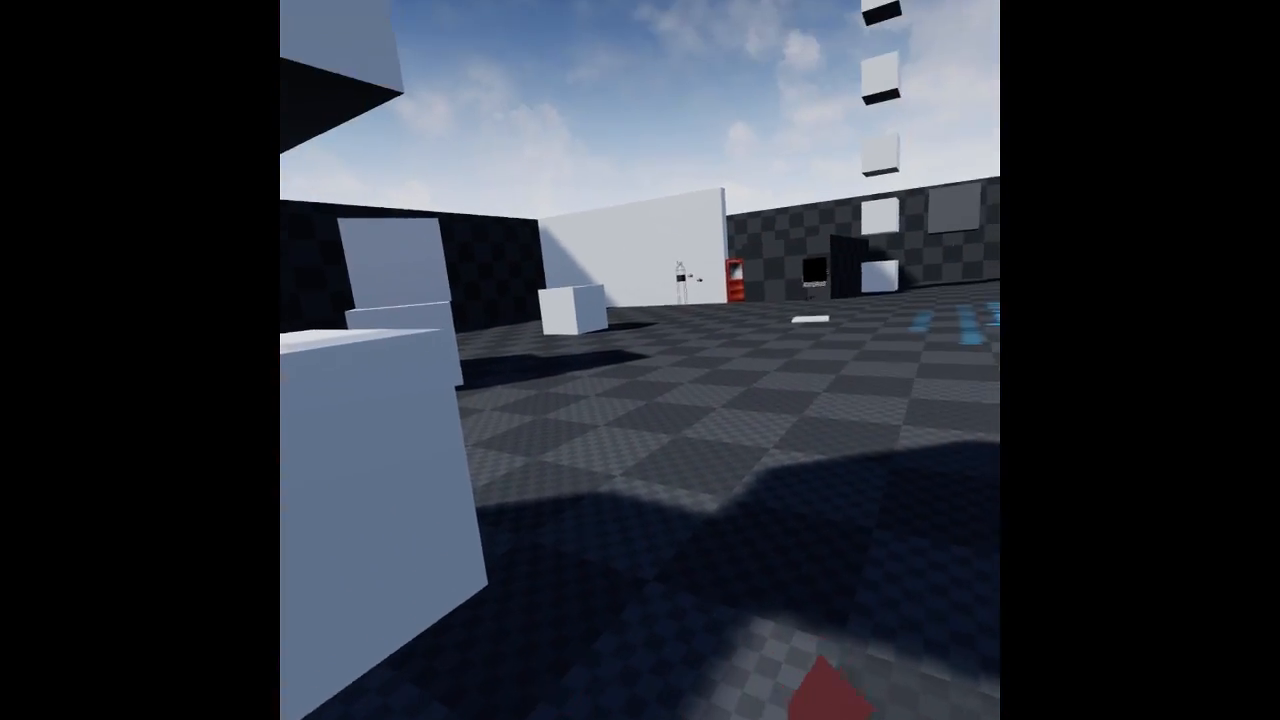
{"action": "mouse_move", "coordinate": [640, 360]}
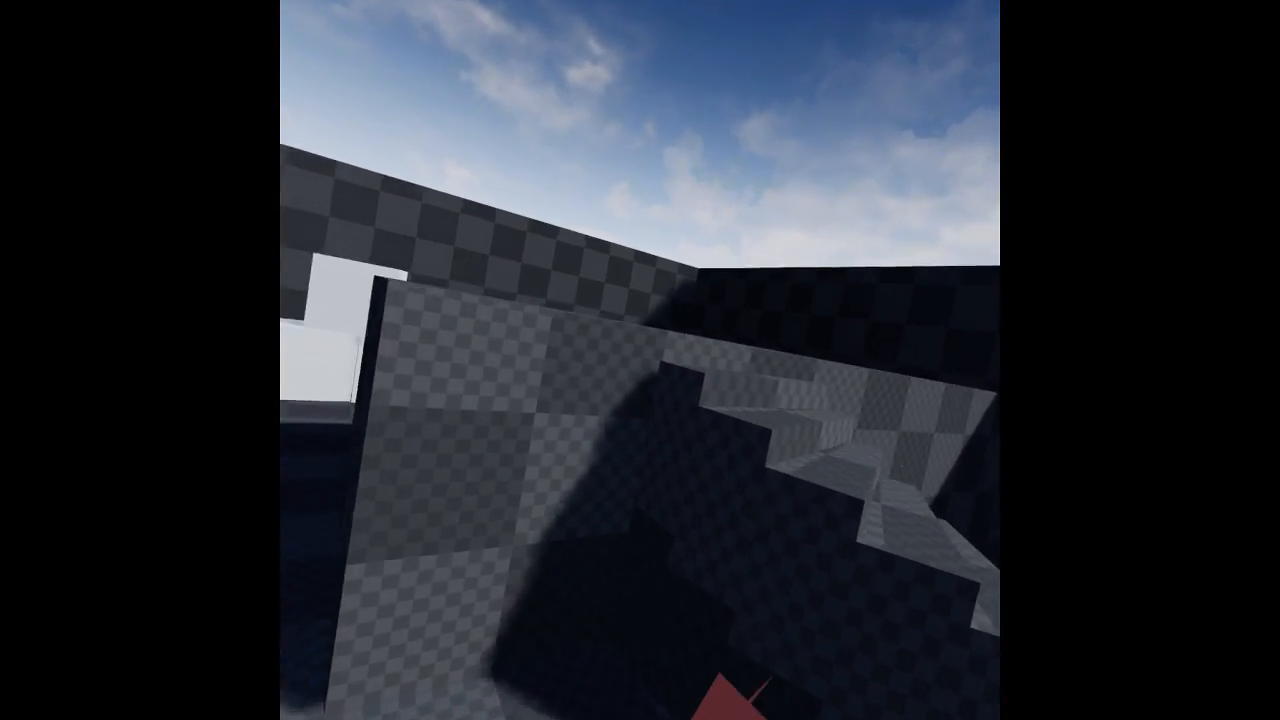
{"action": "mouse_move", "coordinate": [640, 360]}
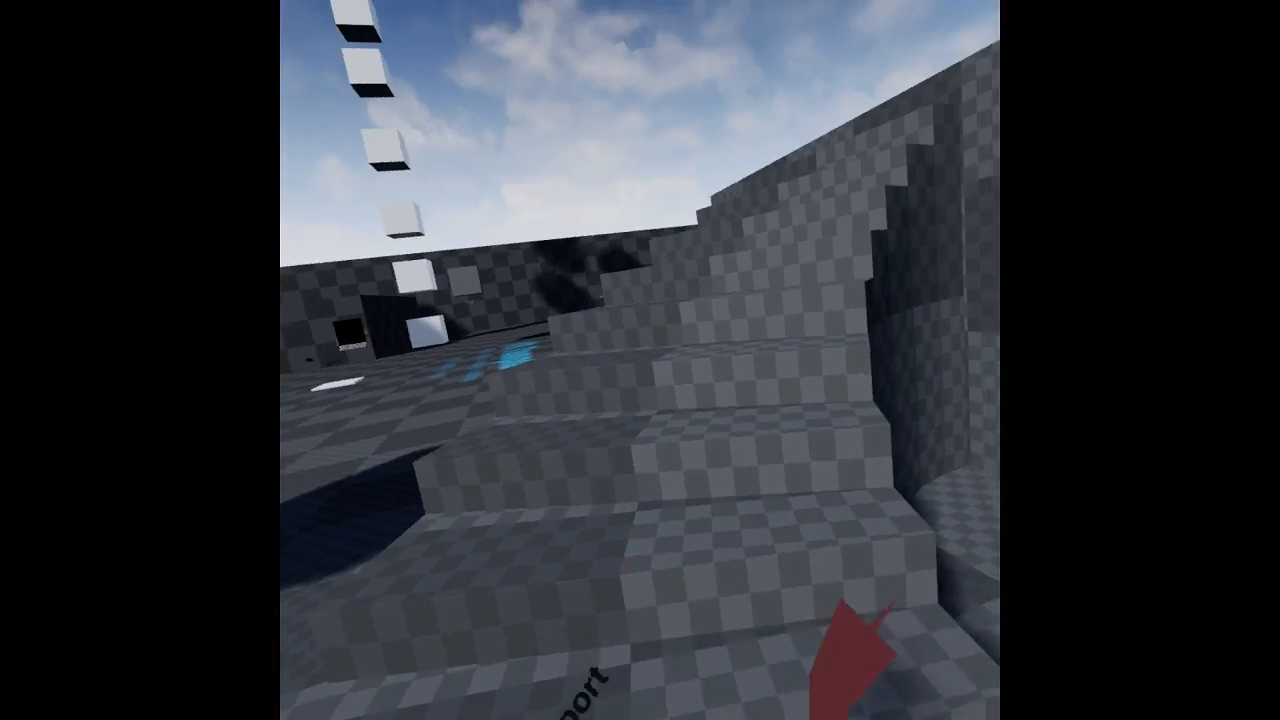
{"action": "mouse_move", "coordinate": [640, 360]}
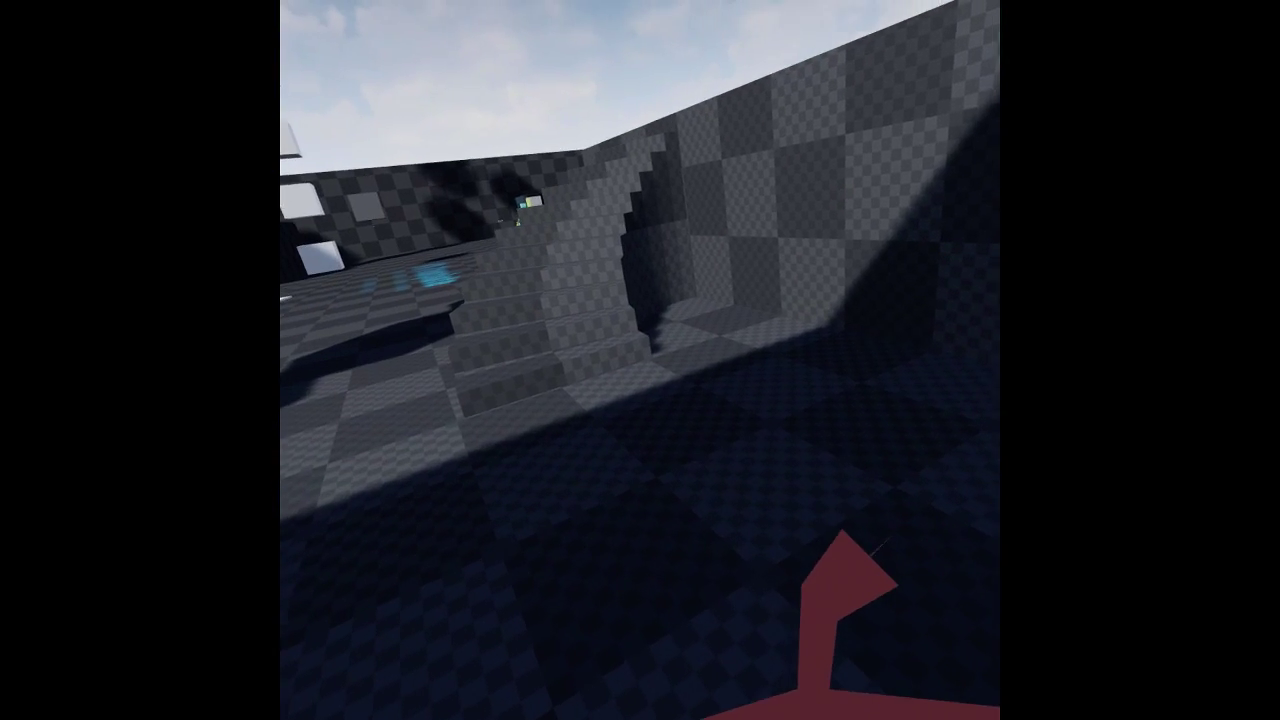
{"action": "mouse_move", "coordinate": [640, 360]}
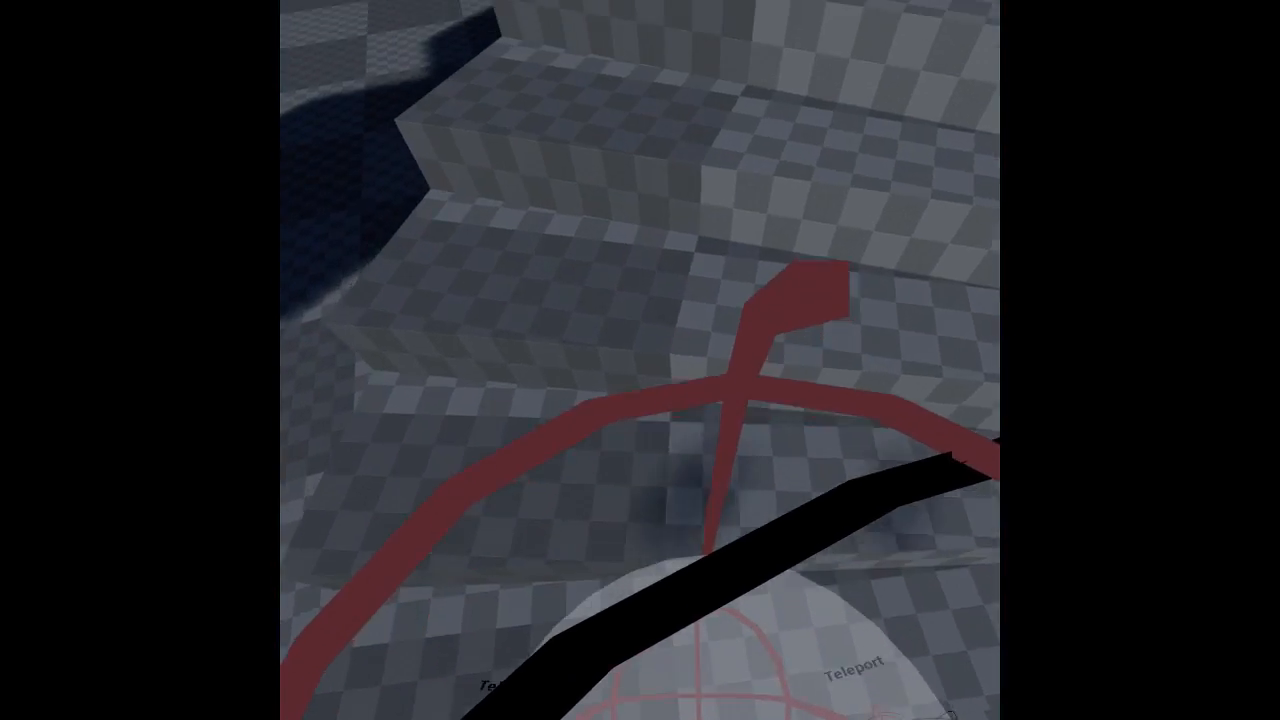
{"action": "mouse_move", "coordinate": [640, 360]}
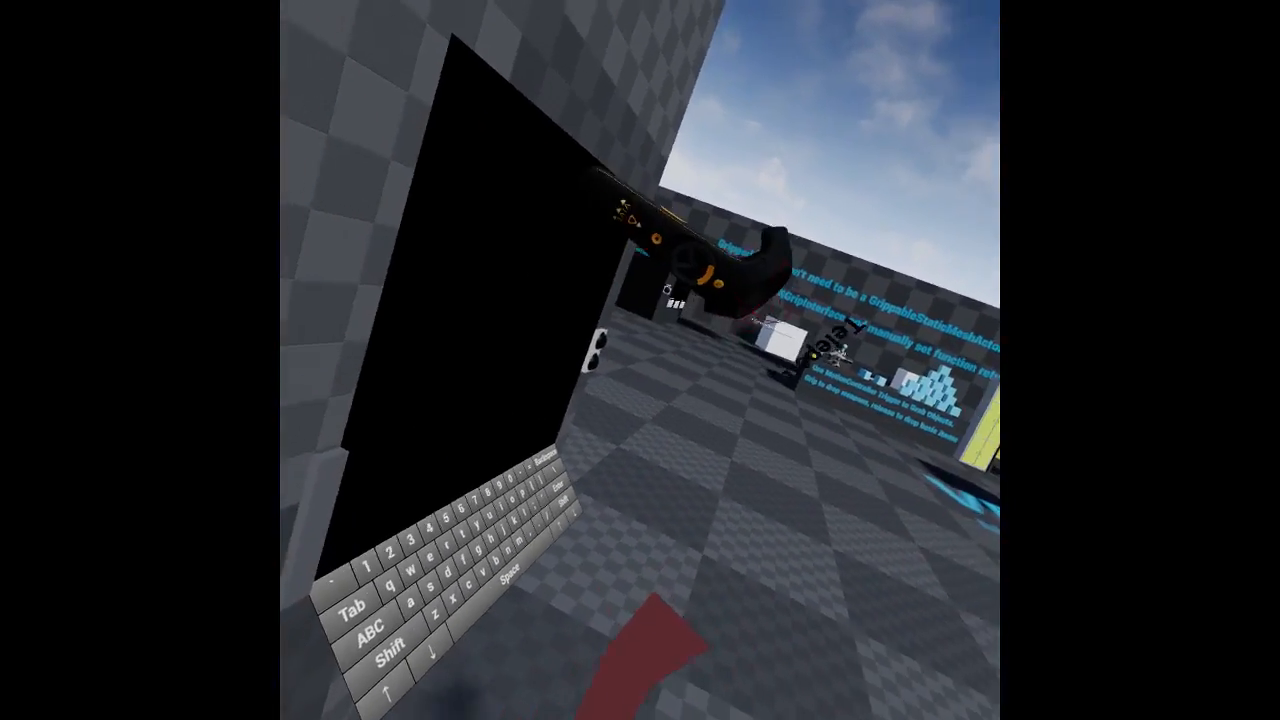
{"action": "mouse_move", "coordinate": [640, 360]}
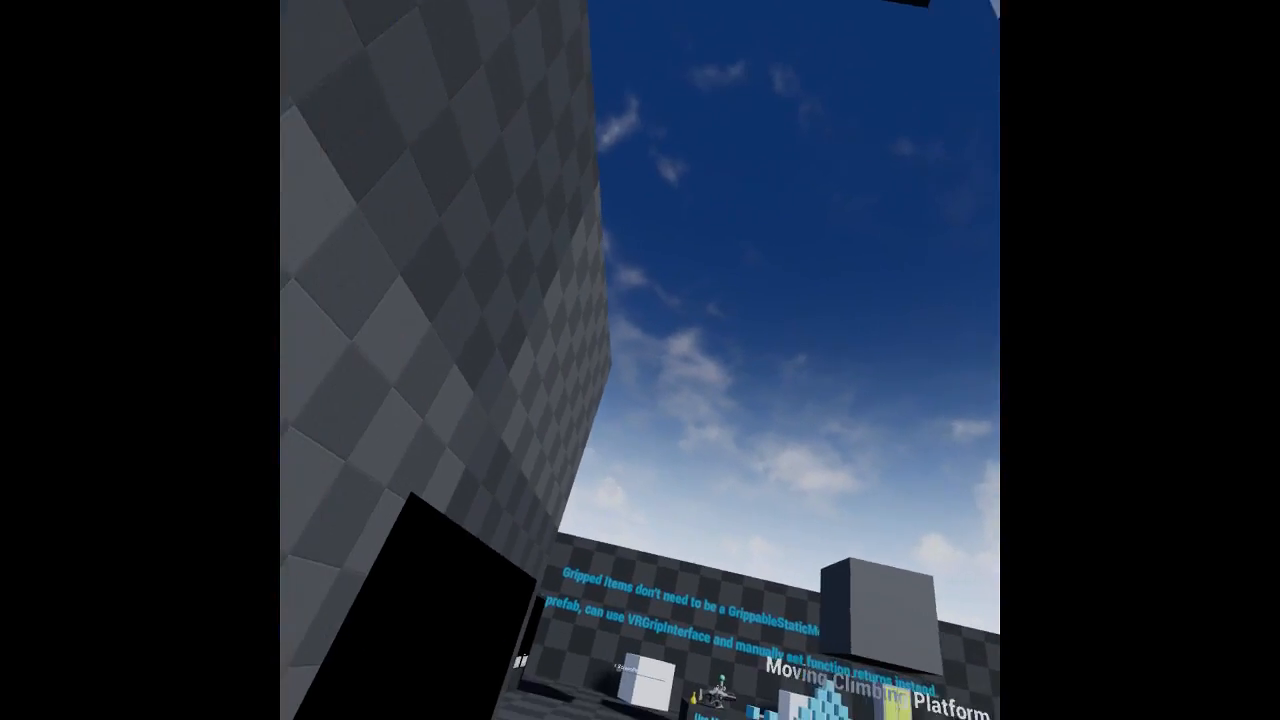
{"action": "mouse_move", "coordinate": [640, 360]}
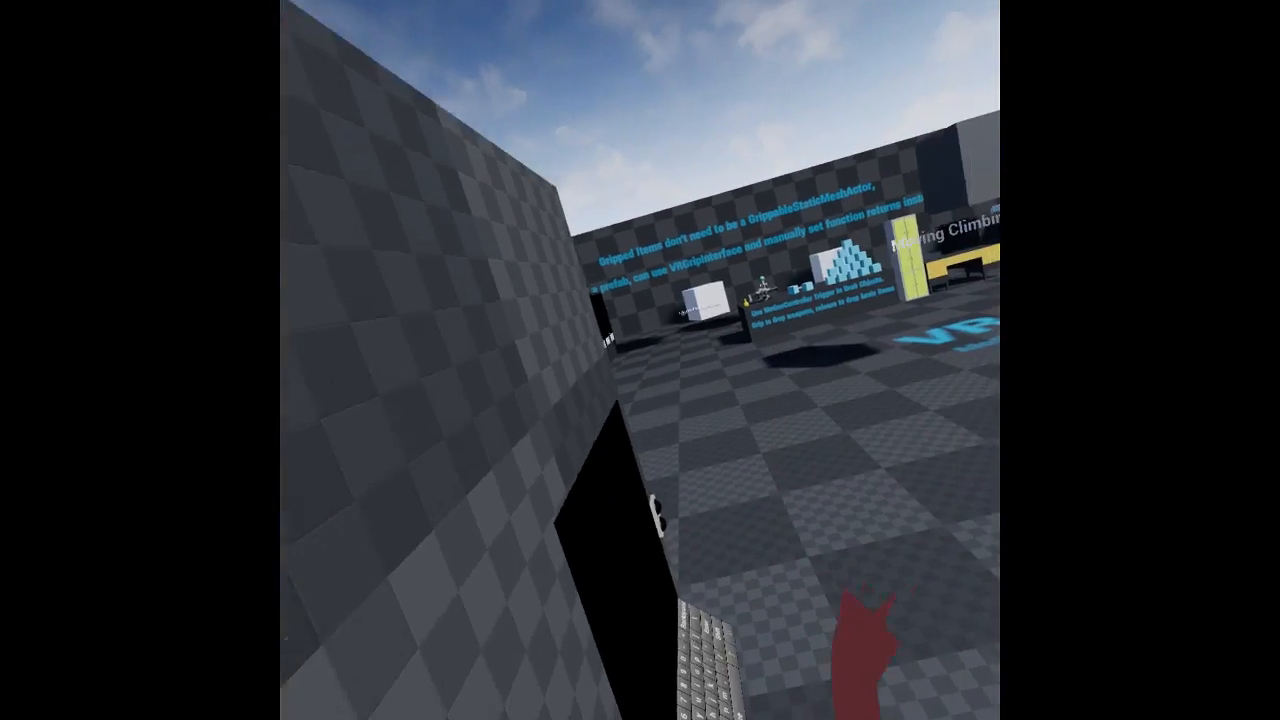
{"action": "mouse_move", "coordinate": [640, 360]}
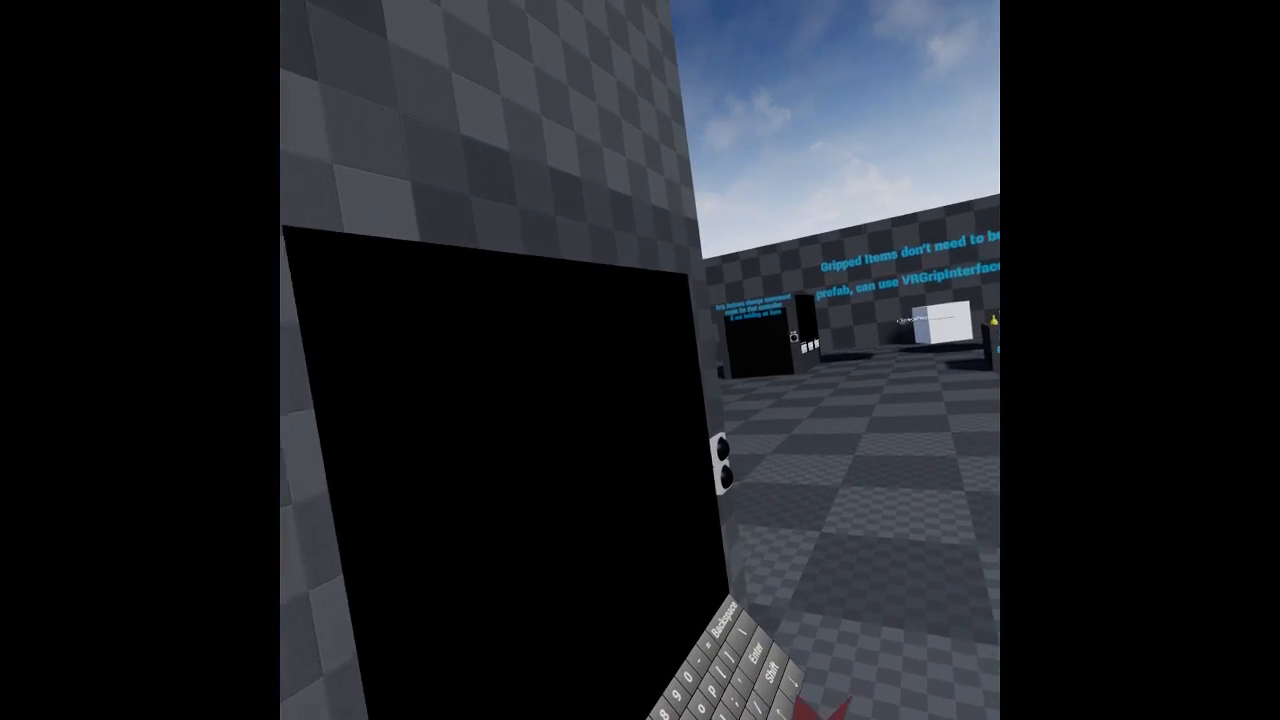
{"action": "mouse_move", "coordinate": [640, 360]}
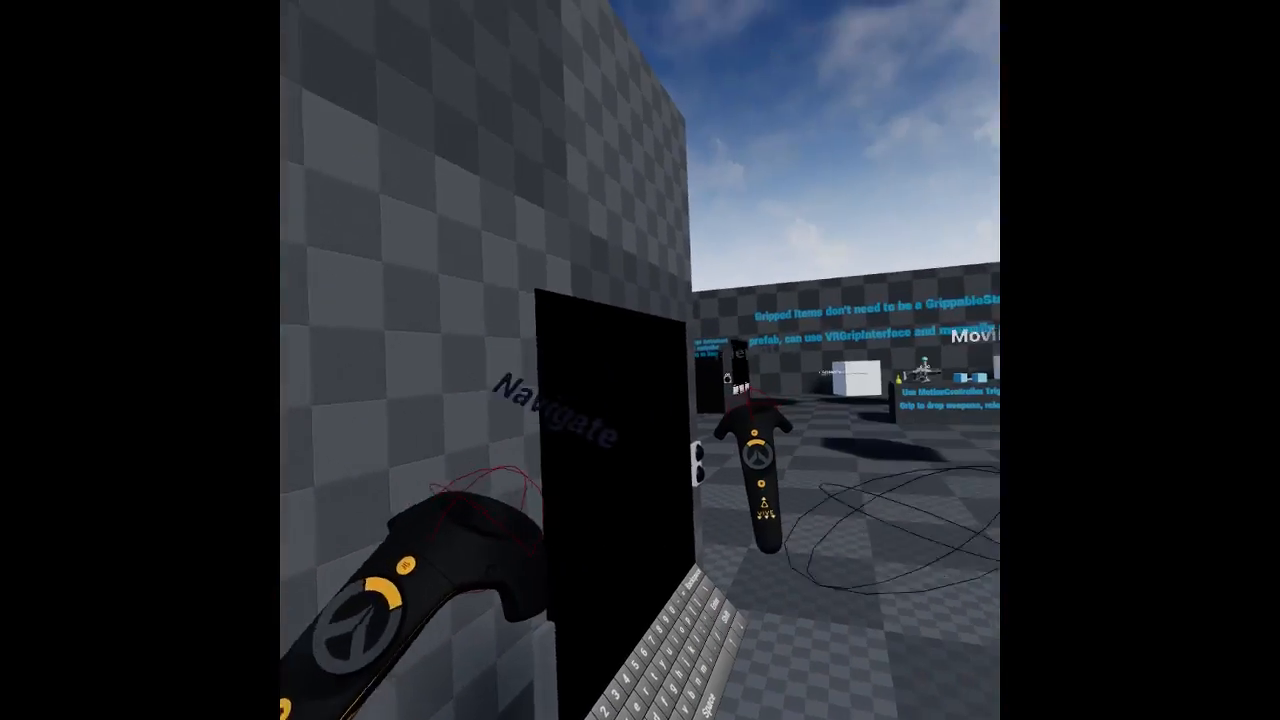
{"action": "mouse_move", "coordinate": [640, 360]}
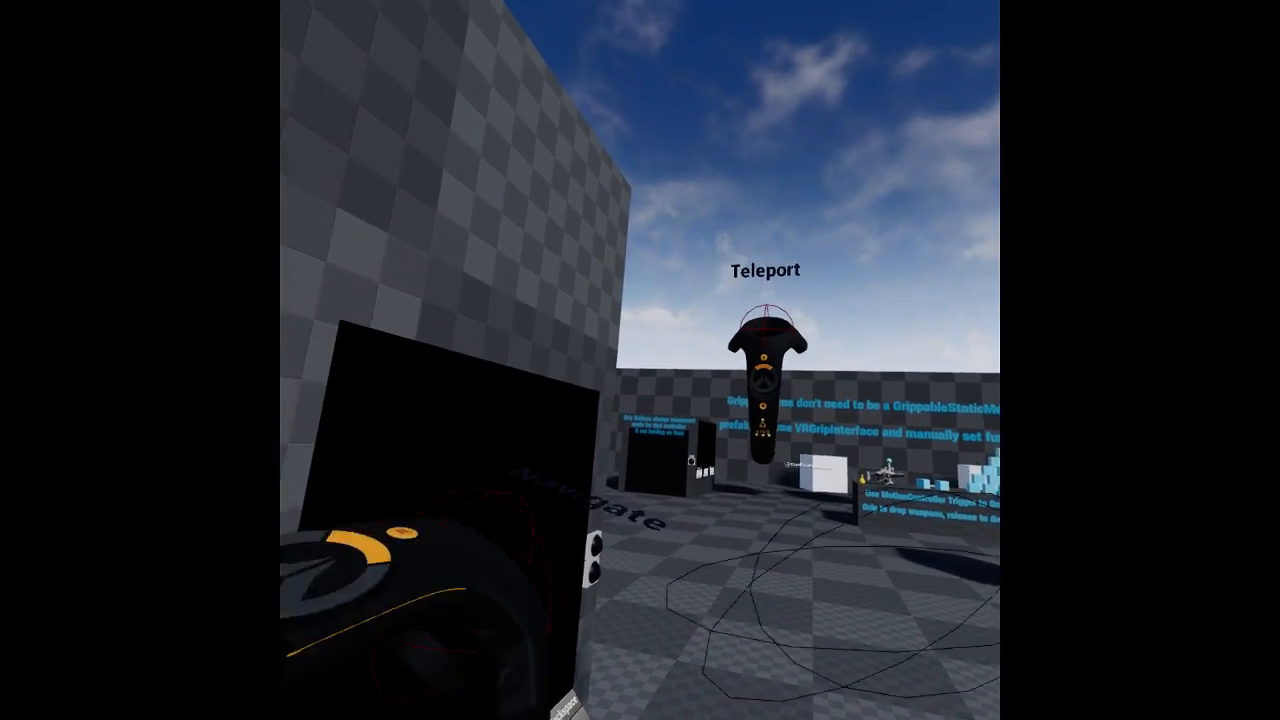
{"action": "mouse_move", "coordinate": [640, 360]}
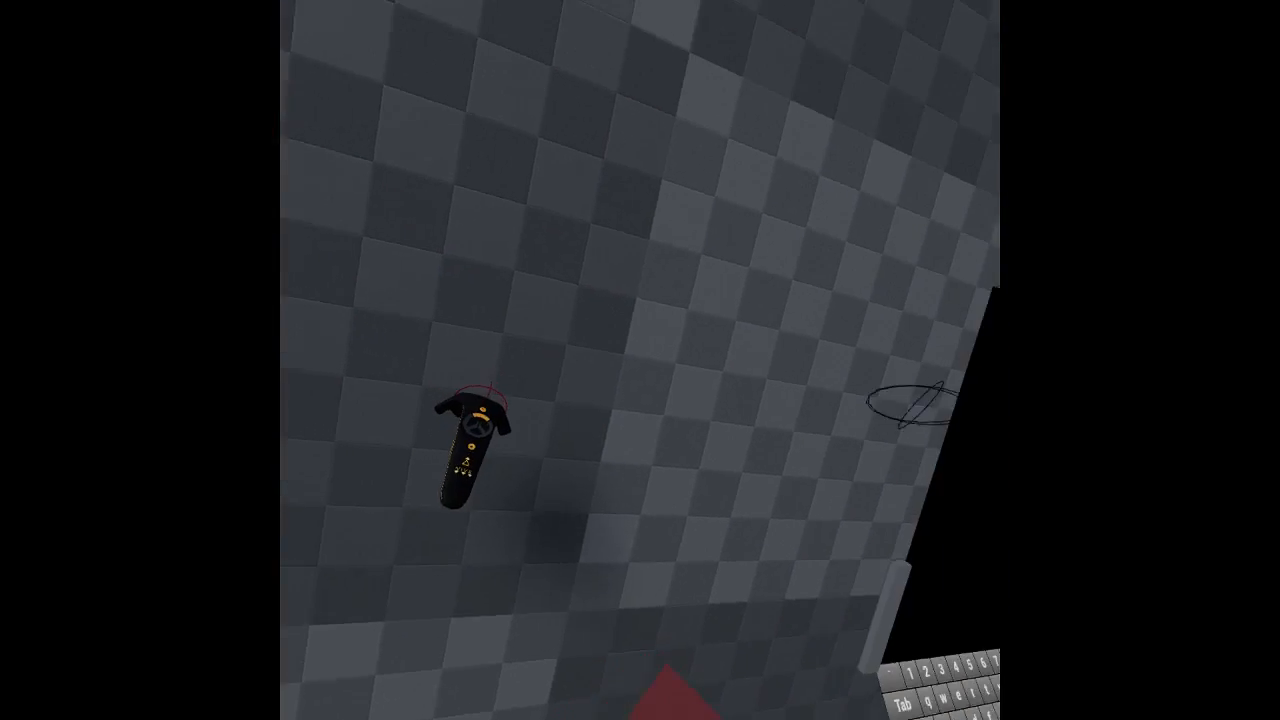
{"action": "mouse_move", "coordinate": [640, 360]}
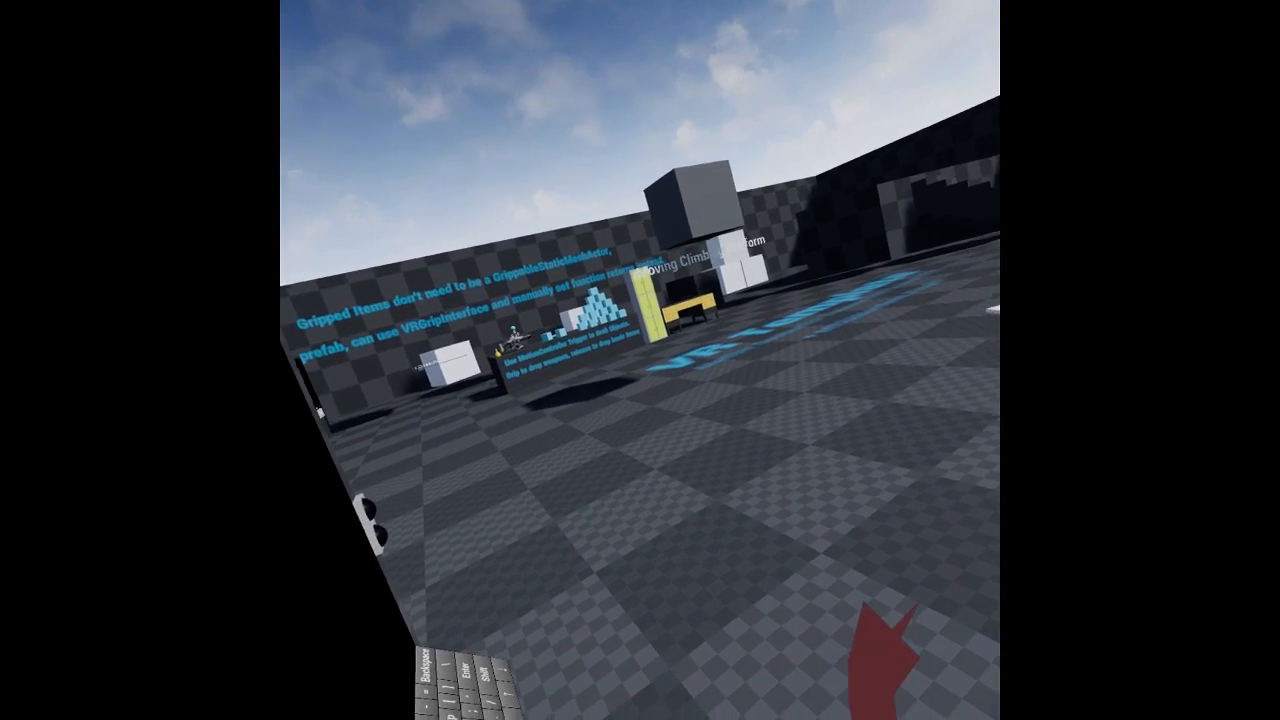
{"action": "mouse_move", "coordinate": [640, 360]}
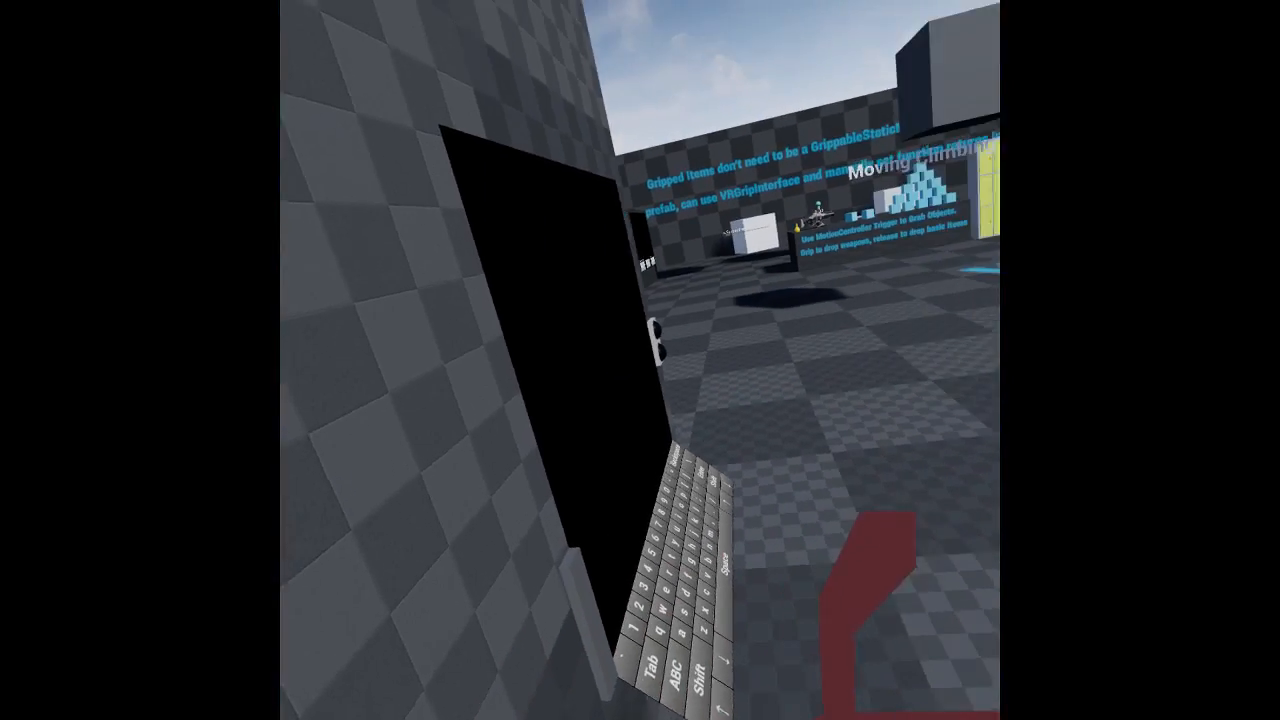
{"action": "mouse_move", "coordinate": [640, 360]}
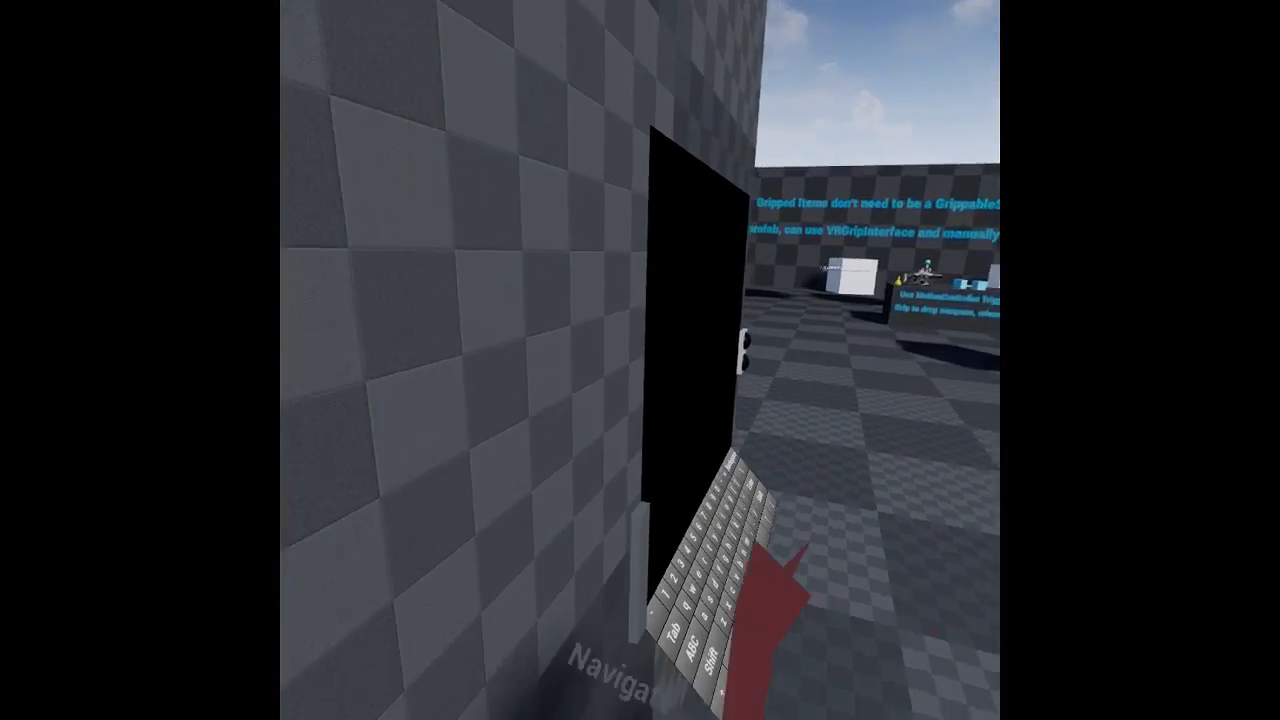
{"action": "mouse_move", "coordinate": [640, 360]}
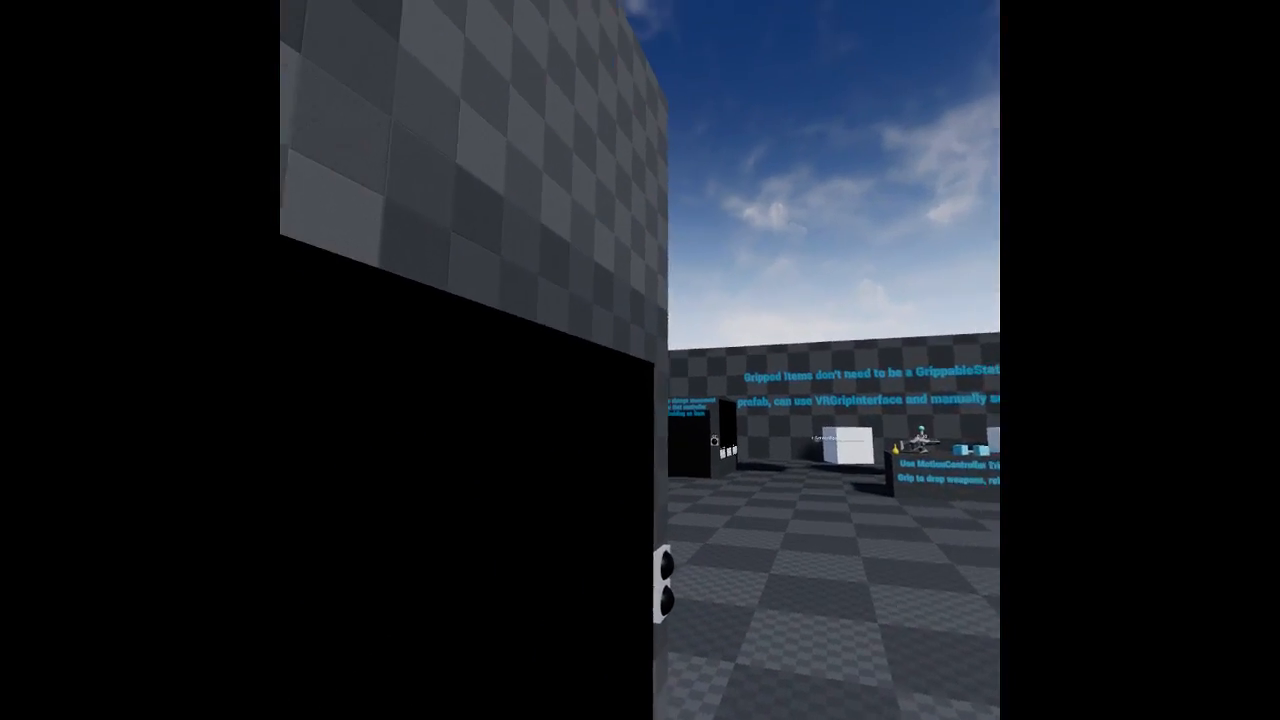
{"action": "mouse_move", "coordinate": [640, 360]}
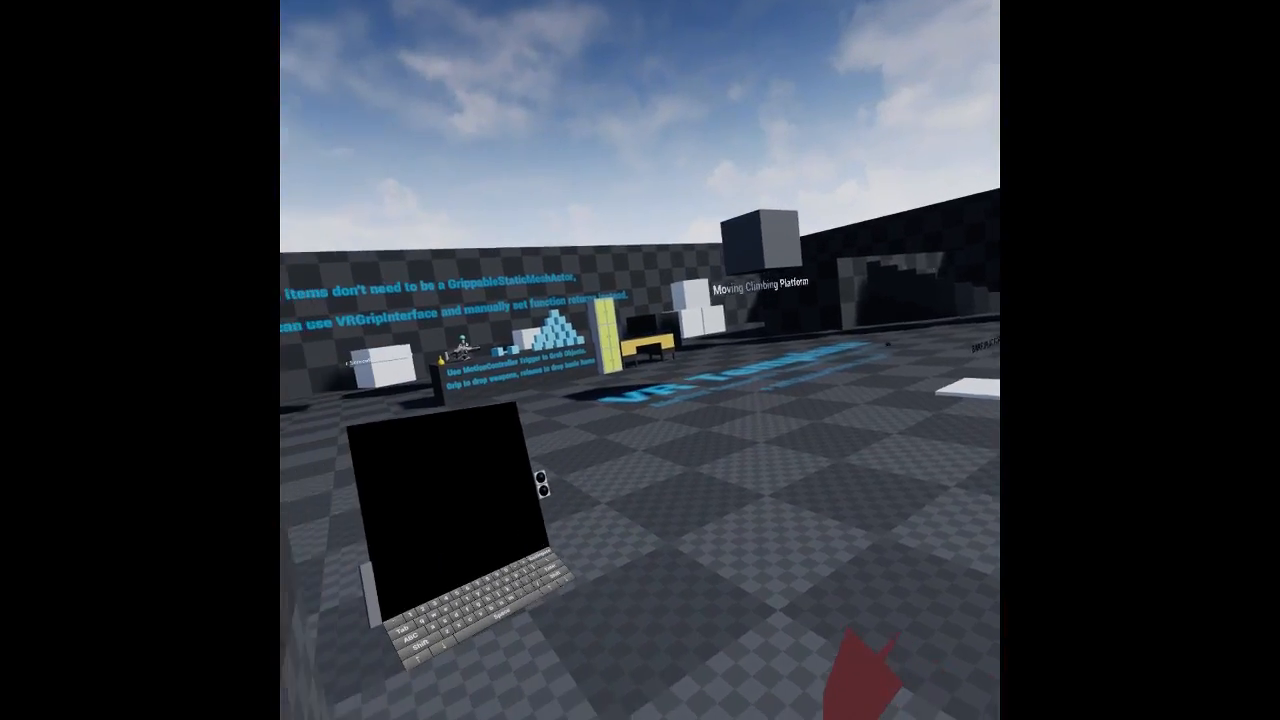
{"action": "mouse_move", "coordinate": [640, 360]}
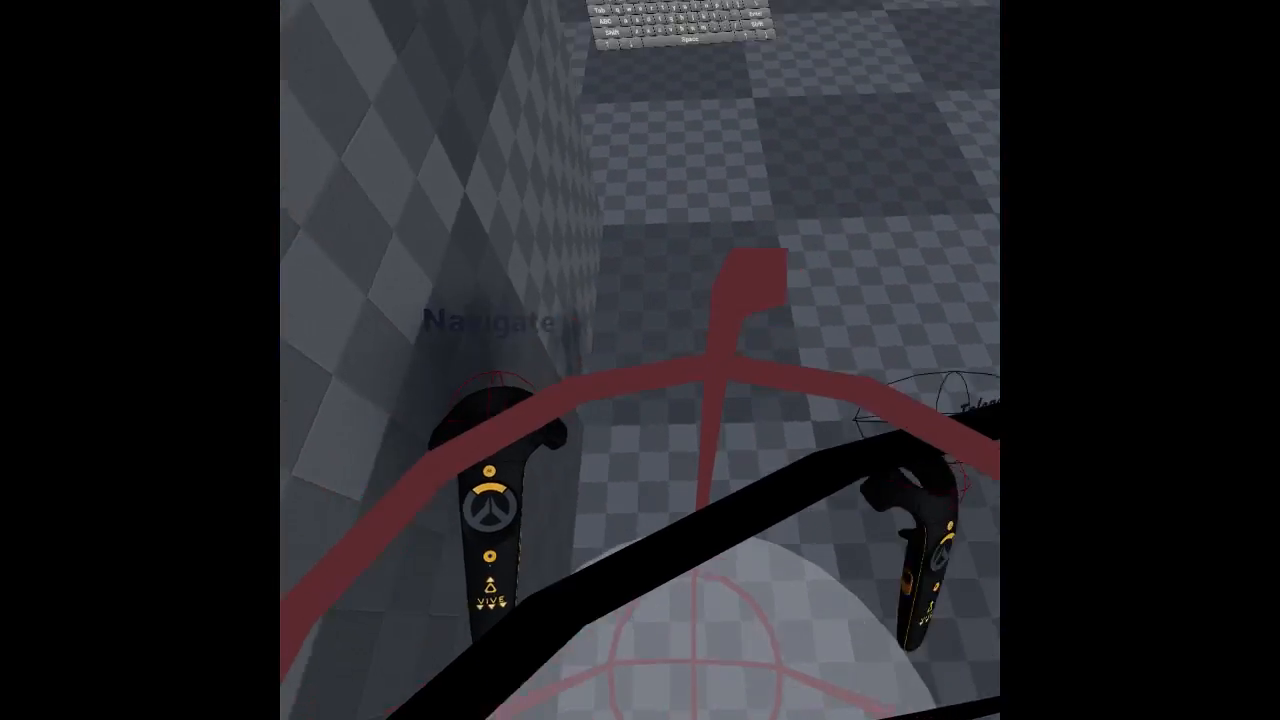